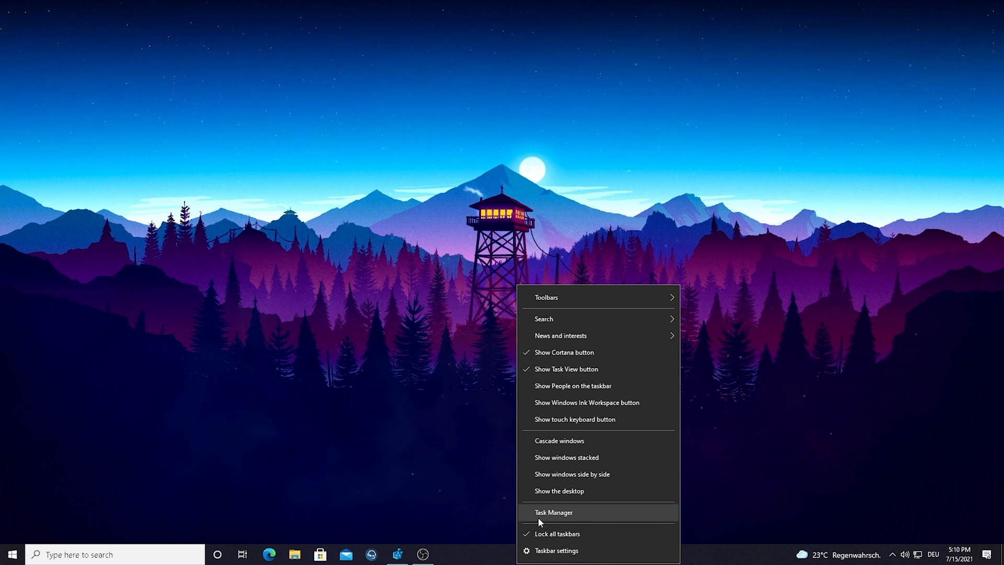
pyautogui.moveTo(544, 522)
pyautogui.write('reg')
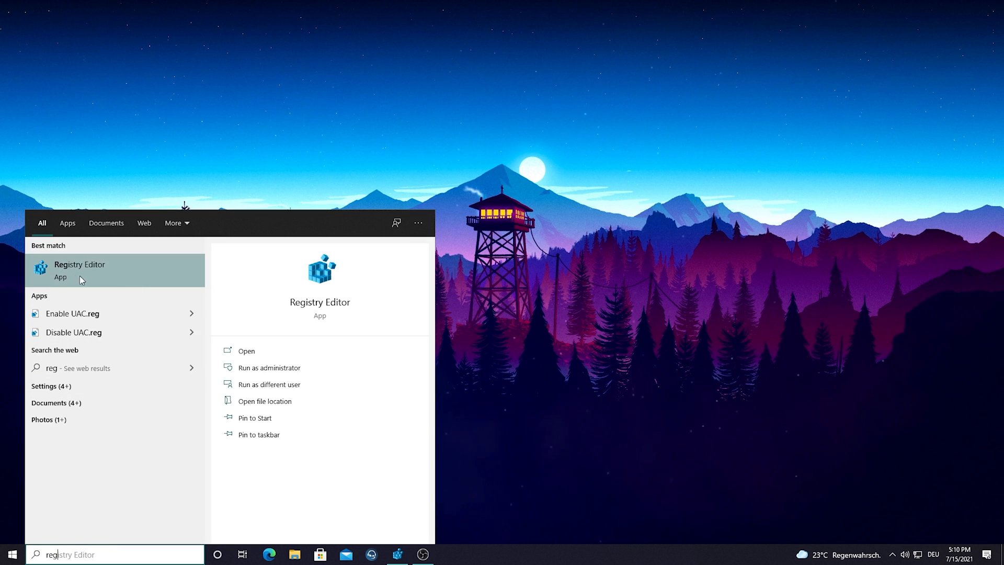
# Launch Registry Editor and select HKLM\...\Windows NT\CurrentVersion\Multimedia\SystemProfile.
pyautogui.click(80, 268)
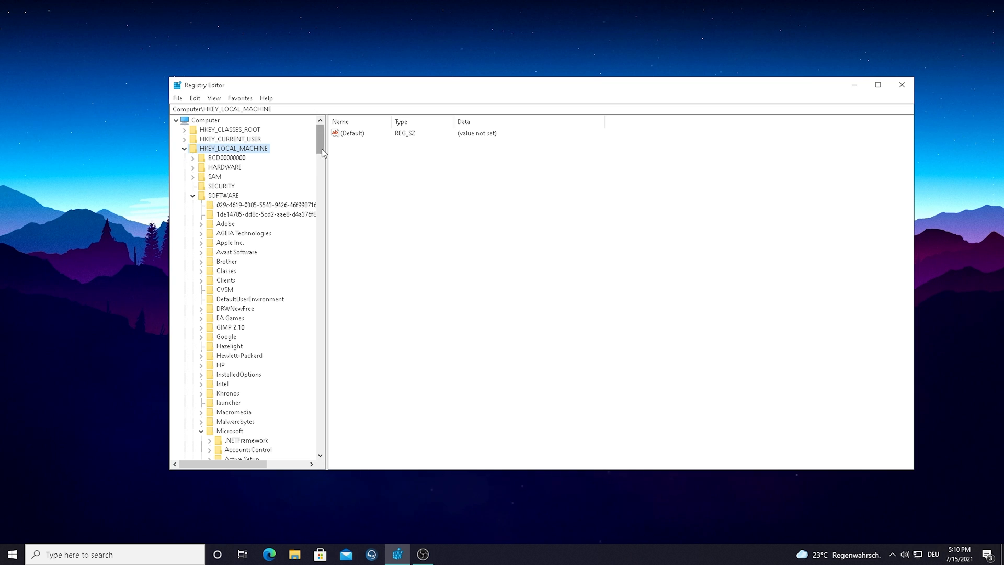
pyautogui.scroll(-3)
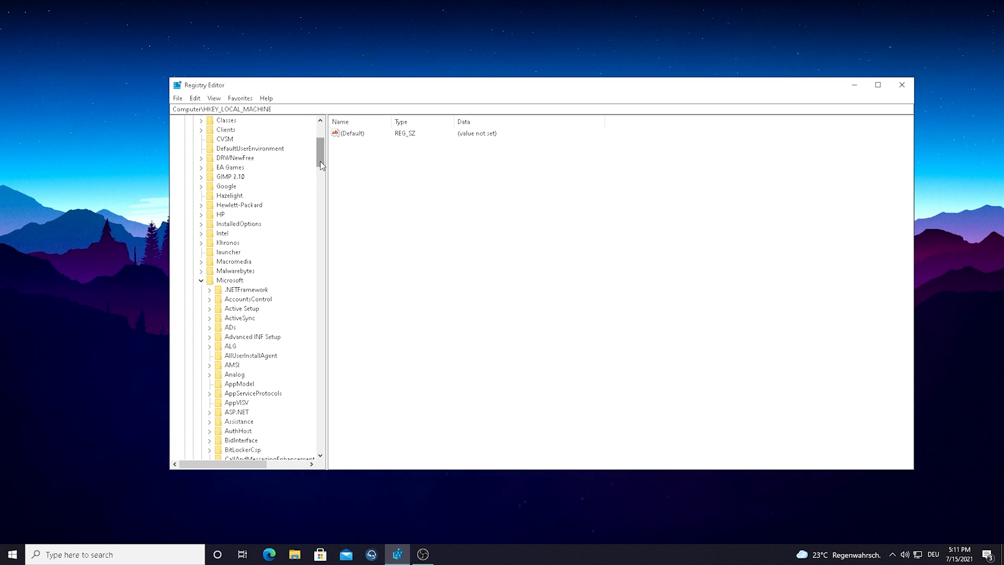
pyautogui.scroll(-3)
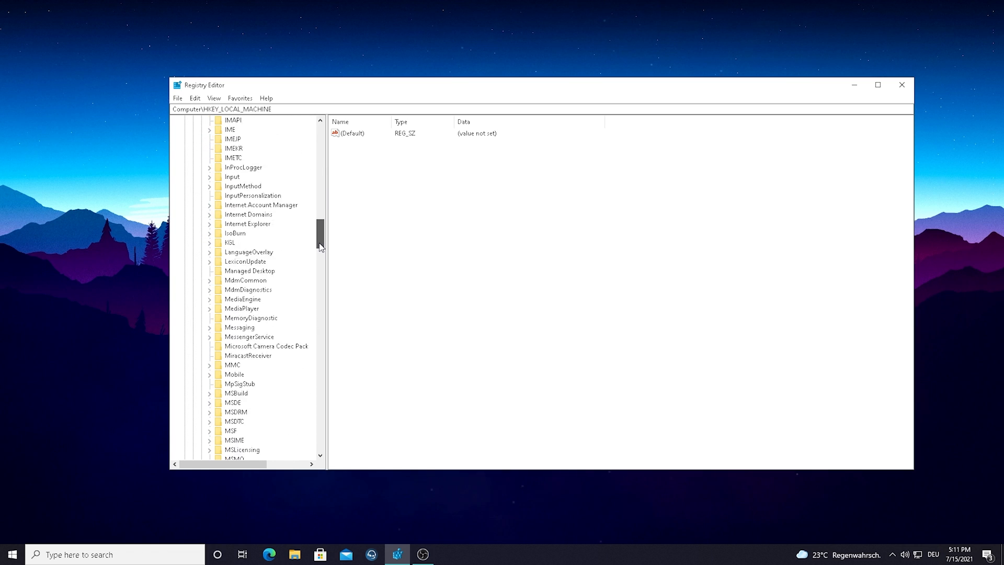
pyautogui.scroll(-3)
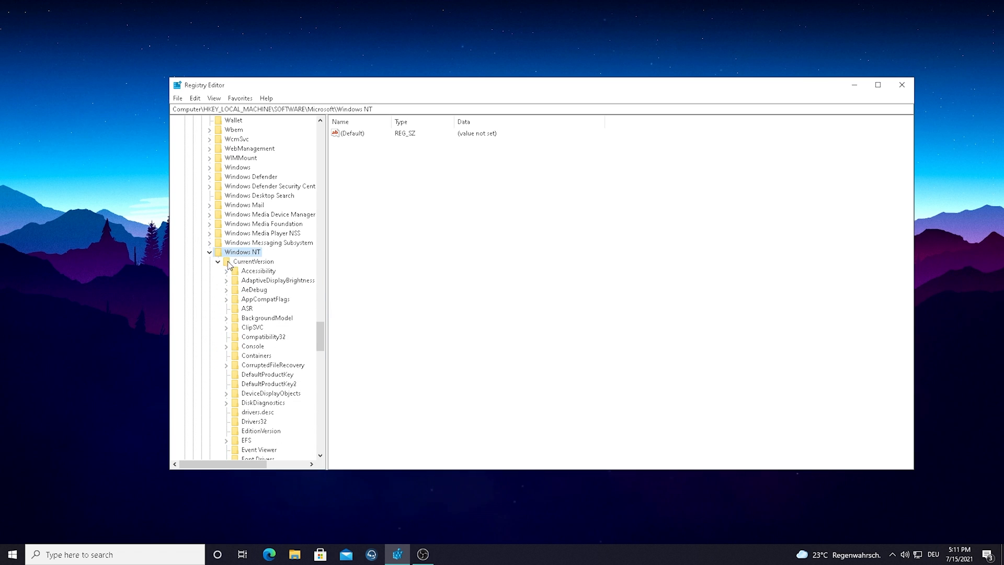
pyautogui.click(253, 262)
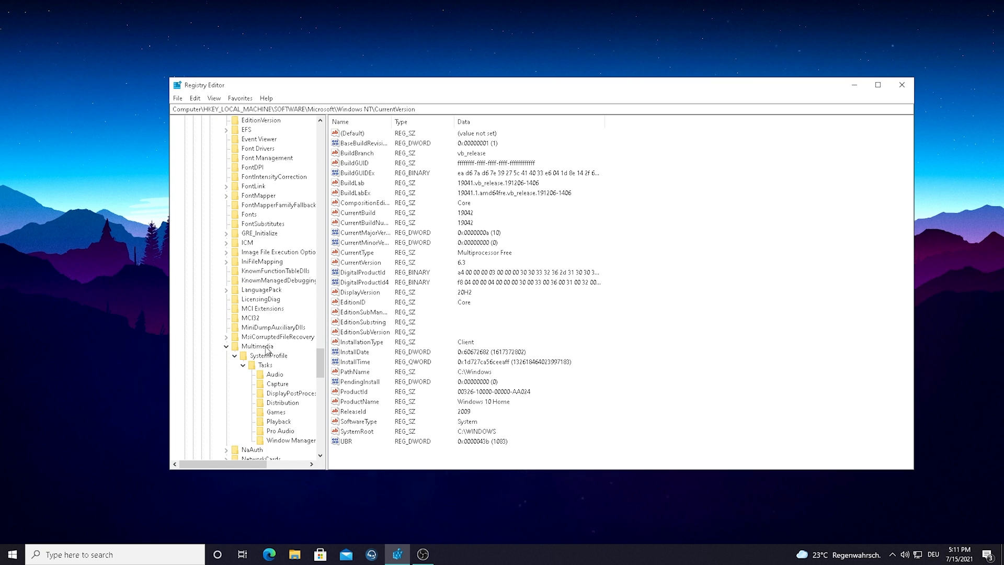
pyautogui.click(257, 346)
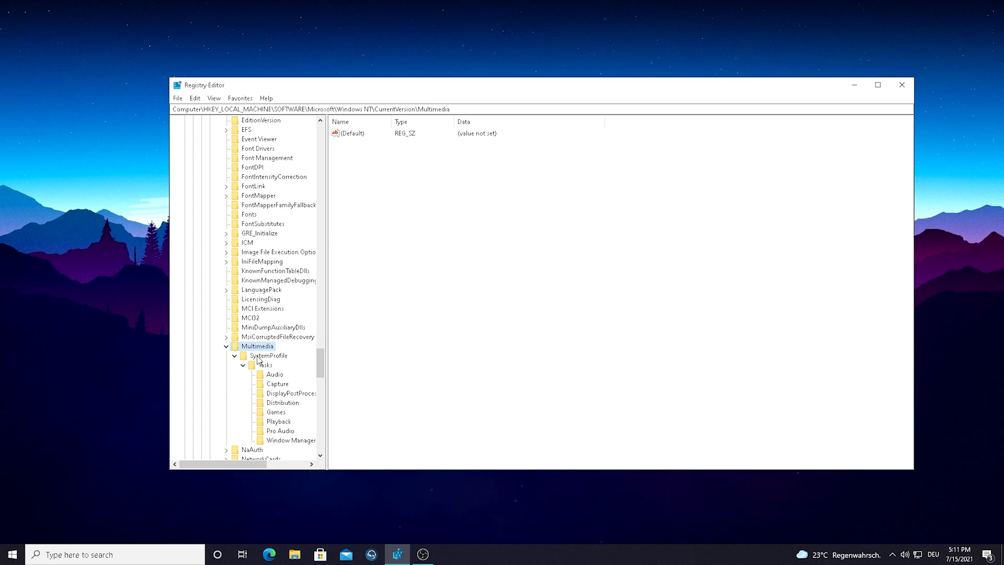
pyautogui.click(268, 355)
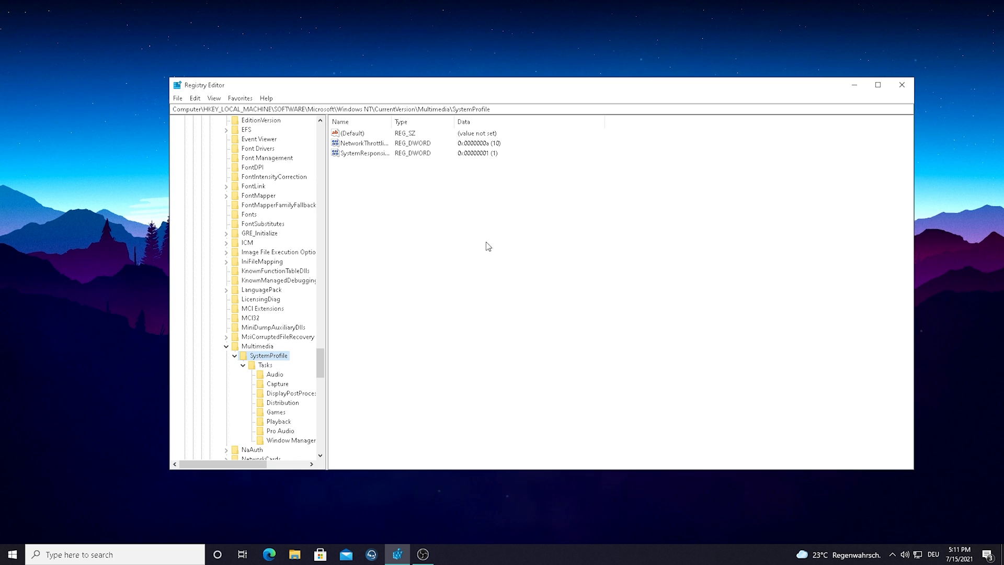
pyautogui.doubleClick(361, 153)
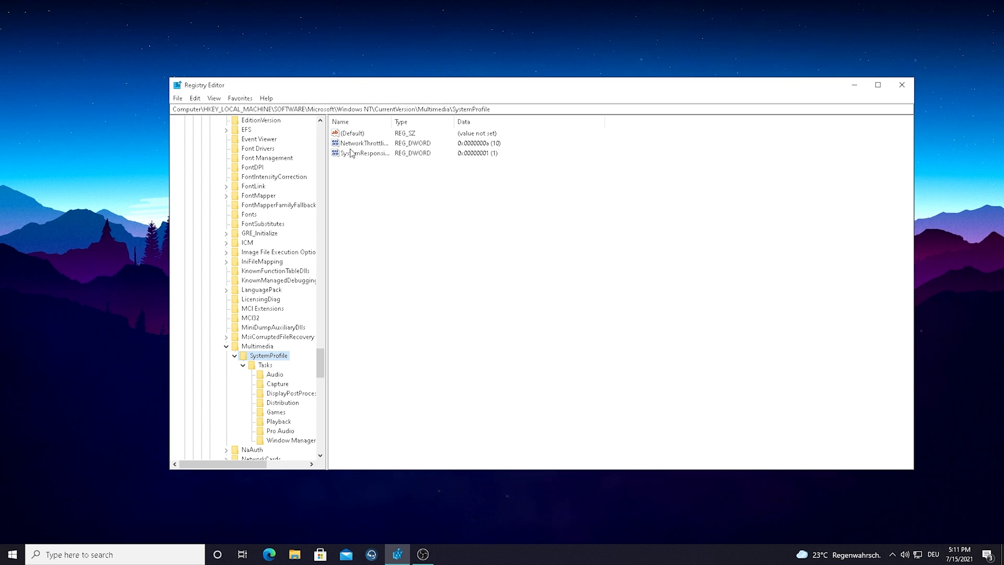
pyautogui.doubleClick(361, 152)
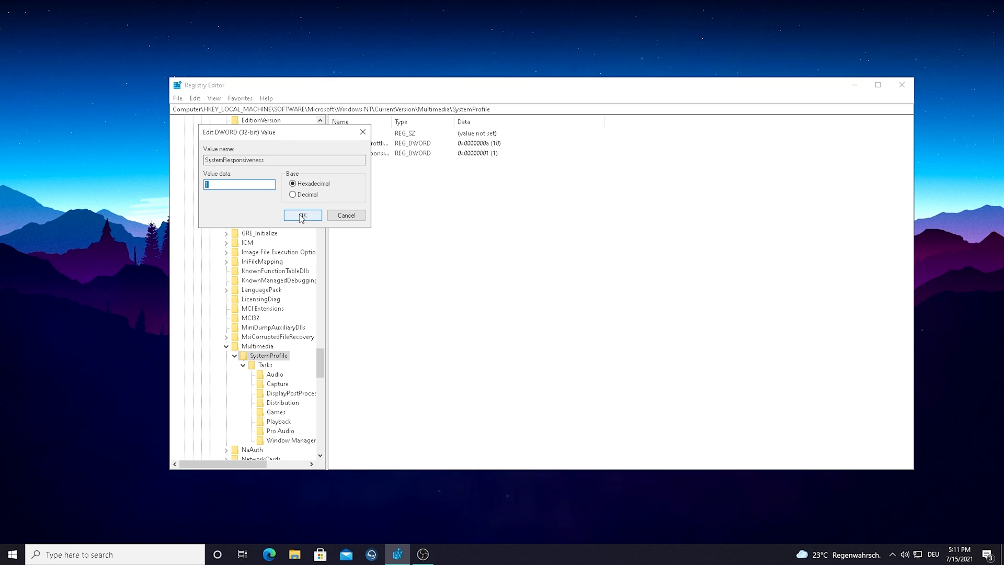
pyautogui.click(302, 215)
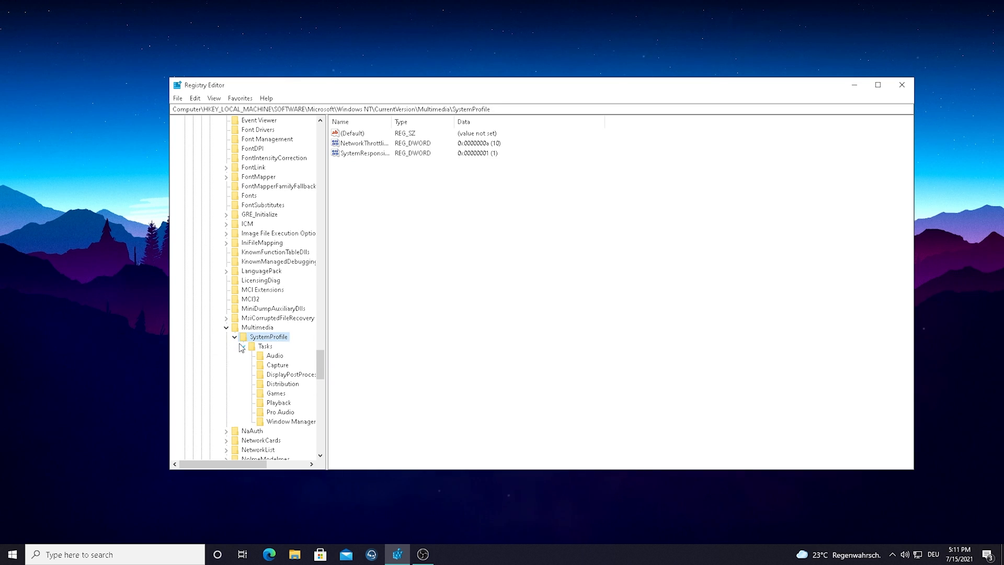
pyautogui.scroll(-3)
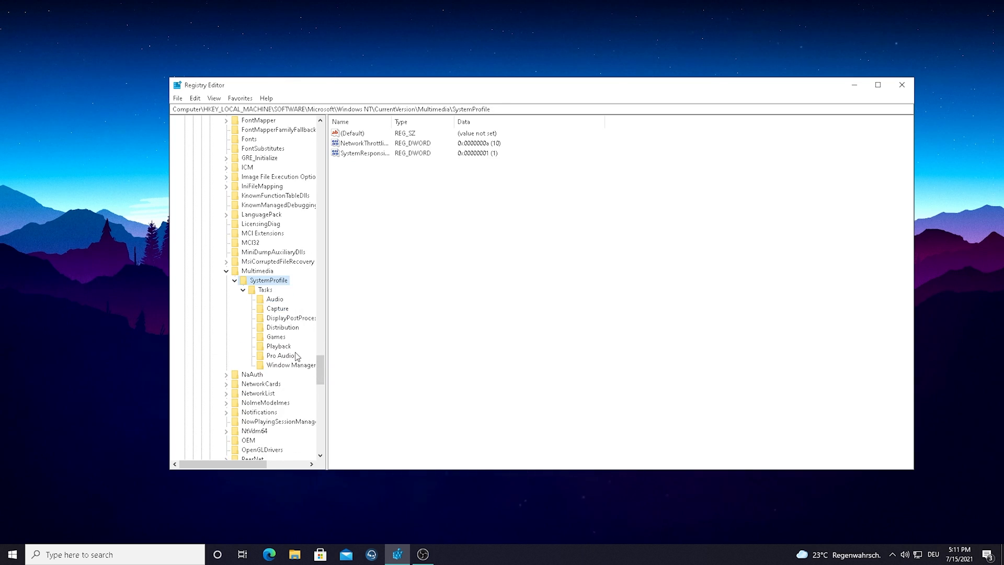
# Select the Games task key, keeping GPU Priority at 8 and Priority at 6.
pyautogui.click(276, 336)
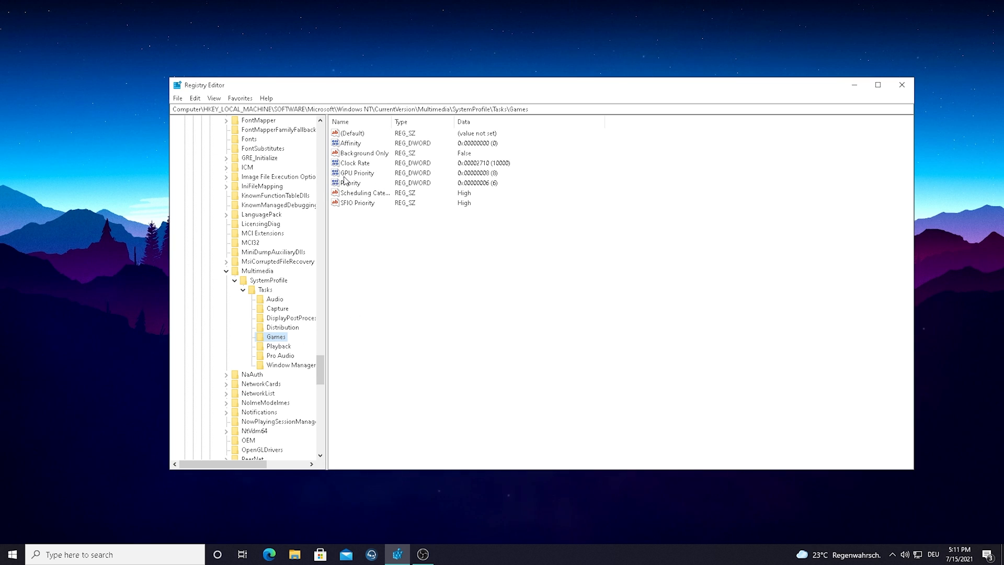
pyautogui.doubleClick(357, 173)
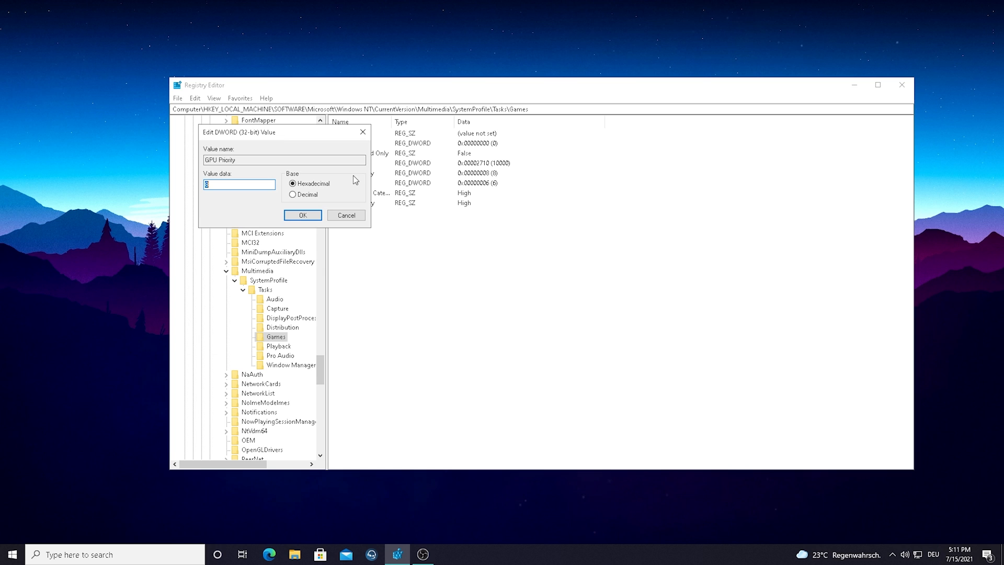
pyautogui.moveTo(188, 186)
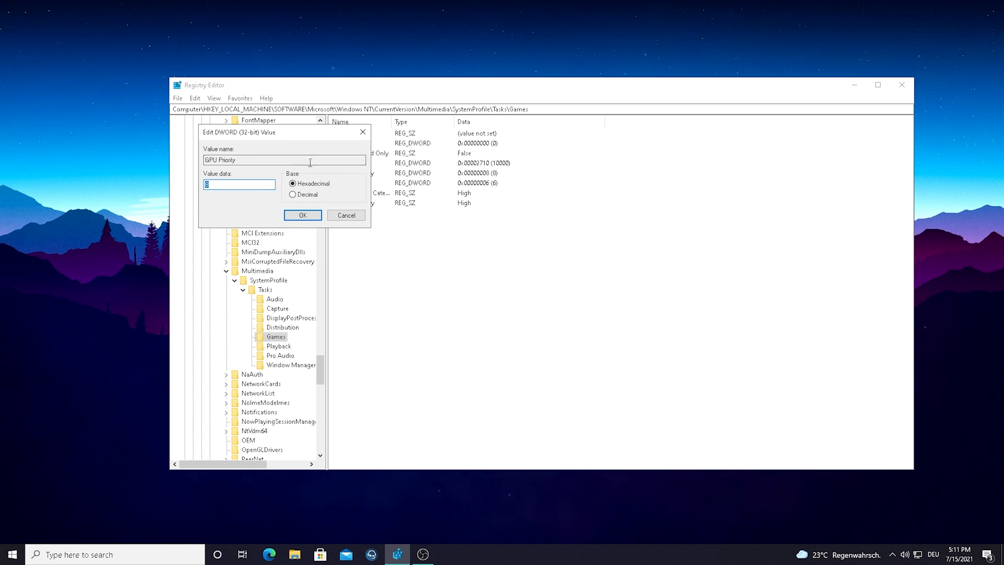
pyautogui.click(303, 215)
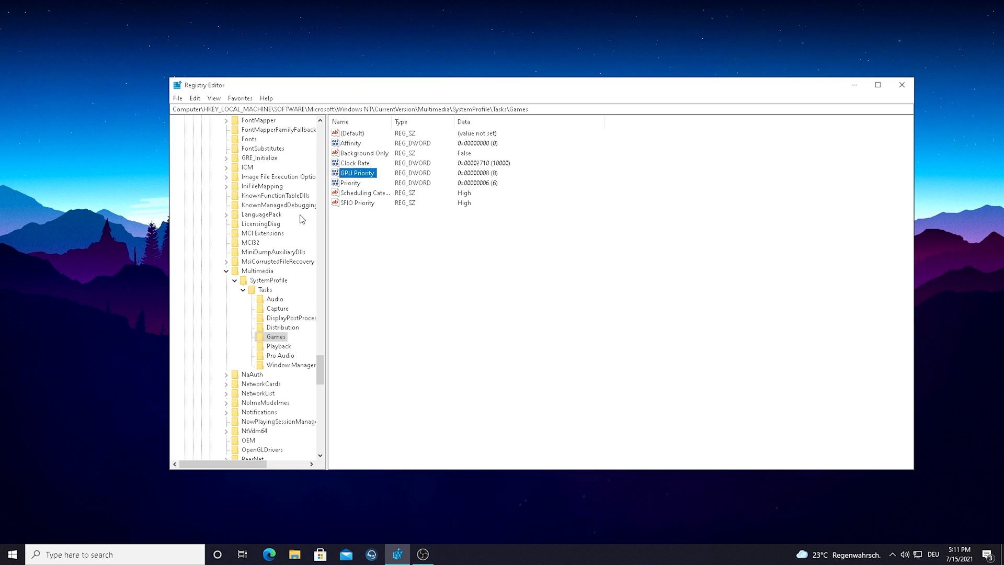
pyautogui.moveTo(353, 191)
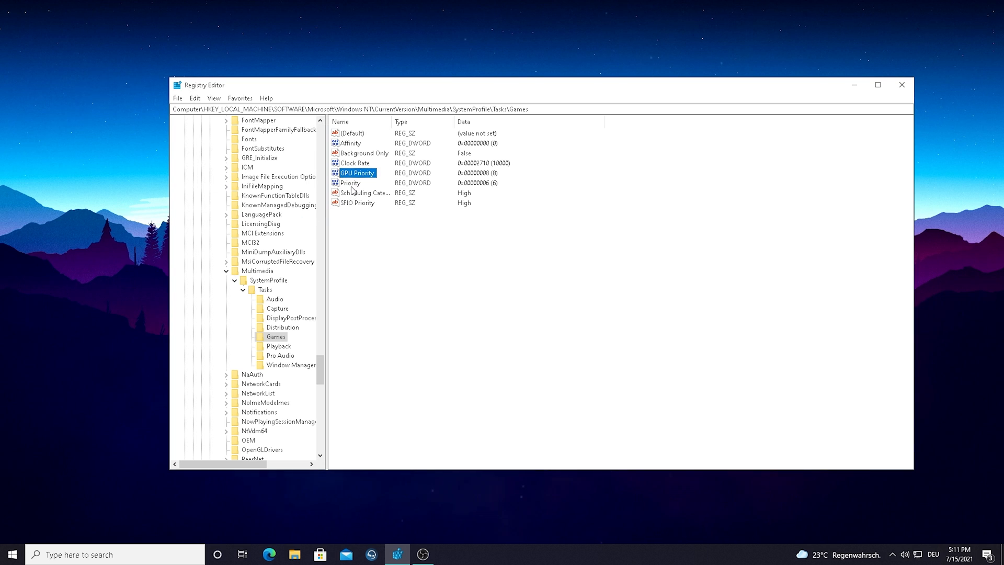
pyautogui.doubleClick(350, 182)
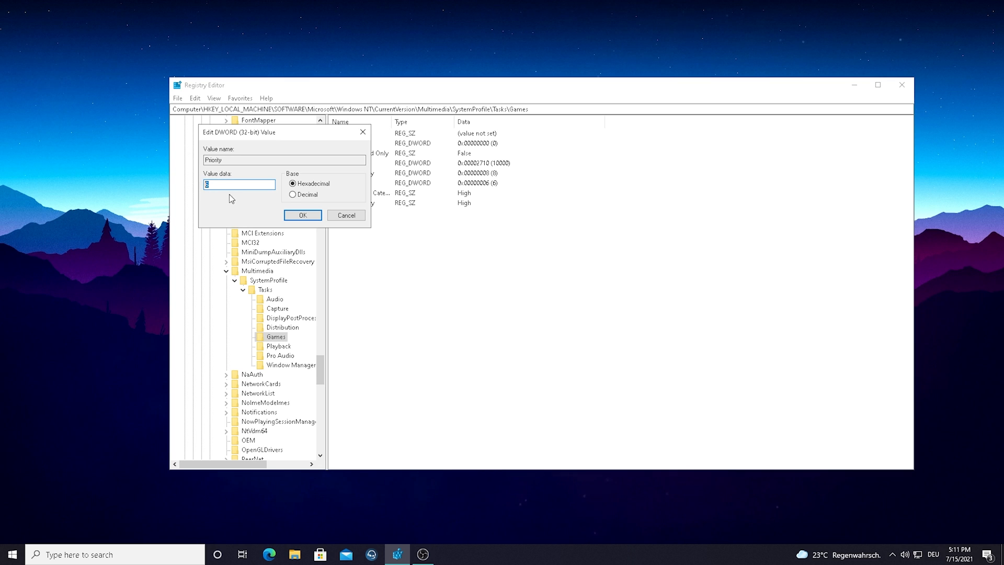
pyautogui.click(303, 214)
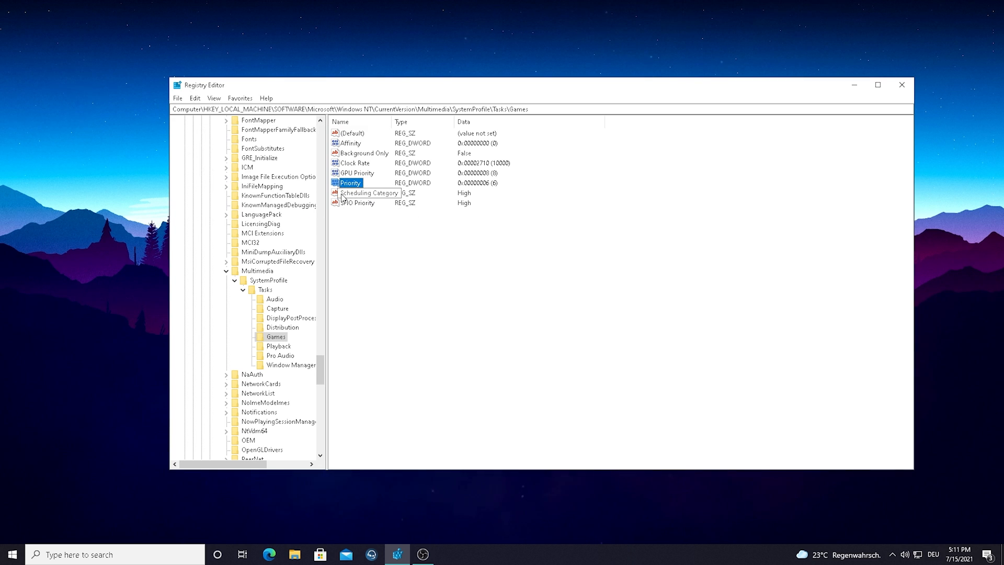
# Set the Games task's Scheduling Category and SFIO Priority values to High.
pyautogui.doubleClick(368, 193)
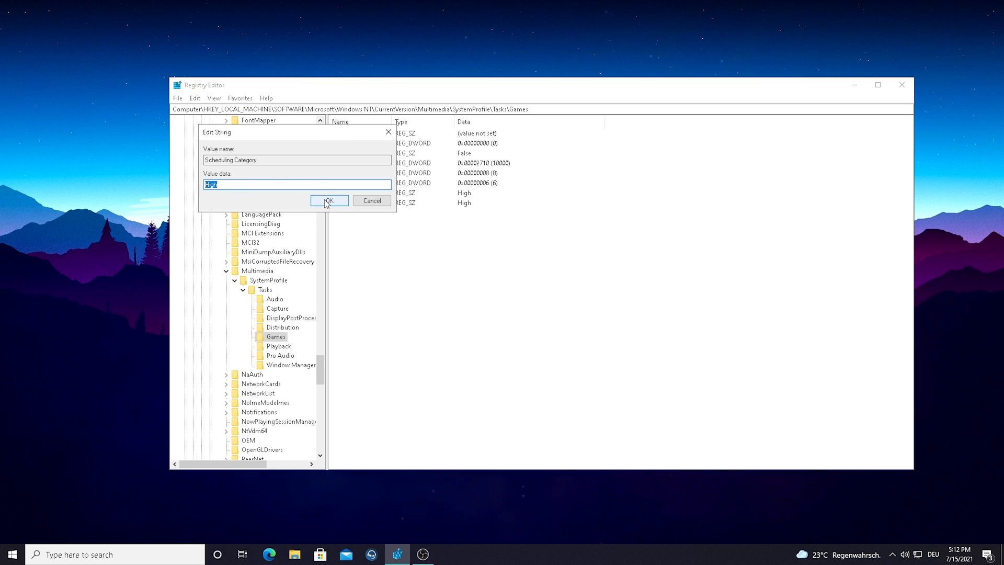
pyautogui.click(328, 201)
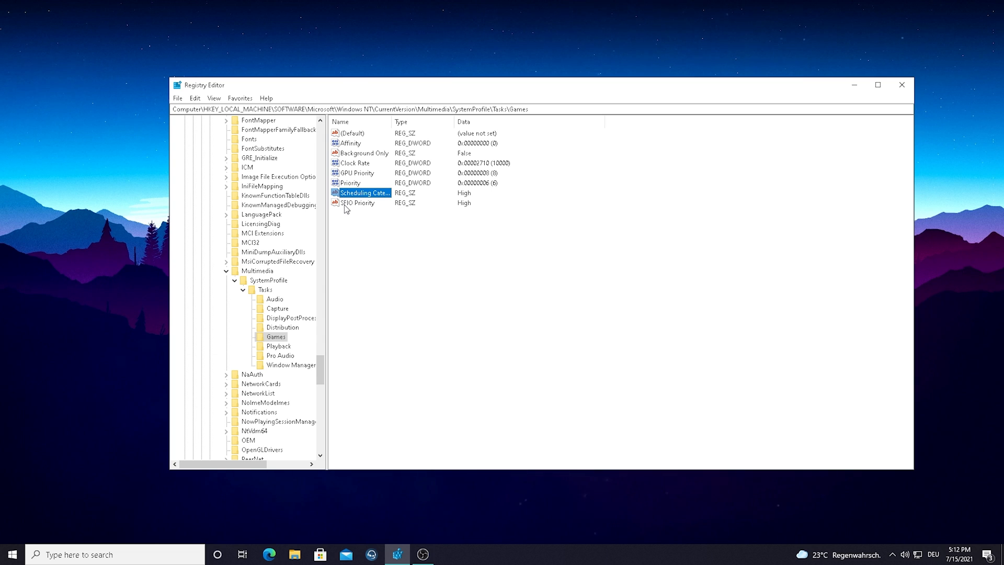
pyautogui.doubleClick(357, 202)
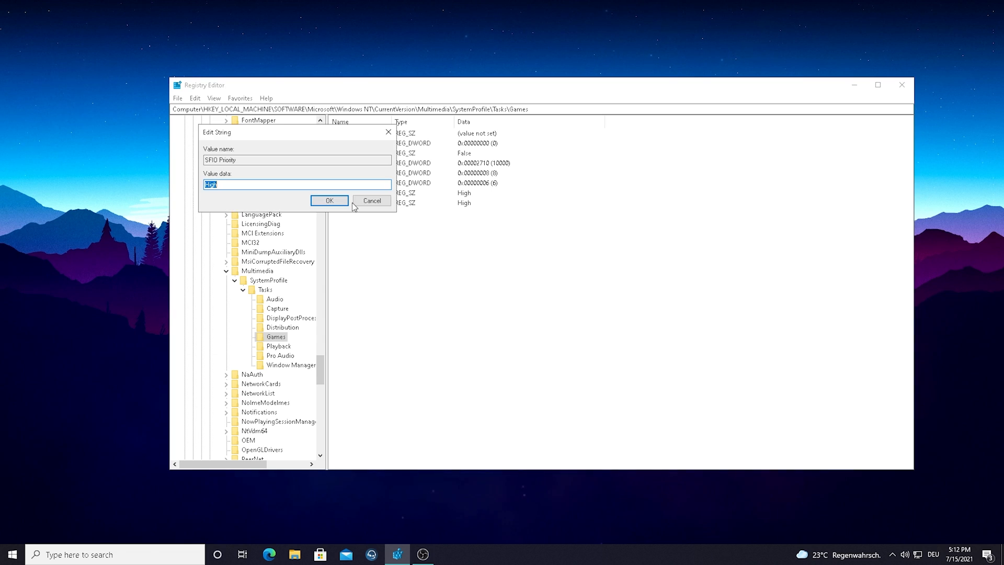
pyautogui.moveTo(240, 185)
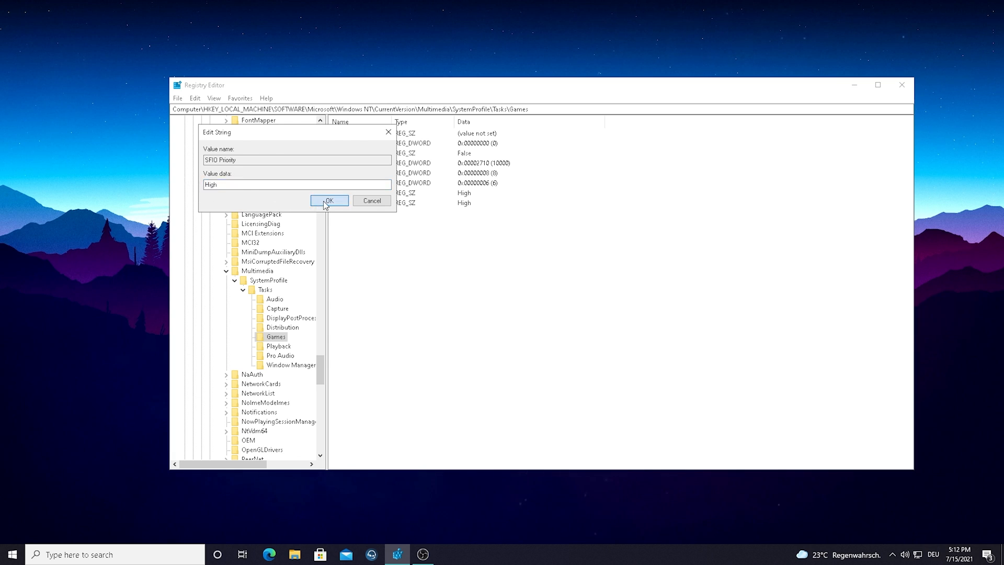
pyautogui.click(328, 200)
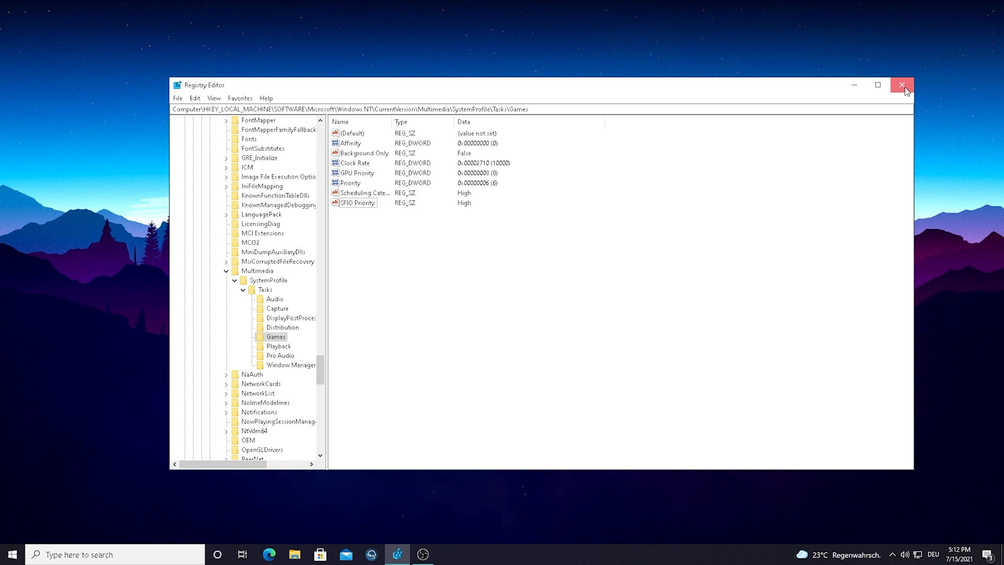
pyautogui.click(902, 85)
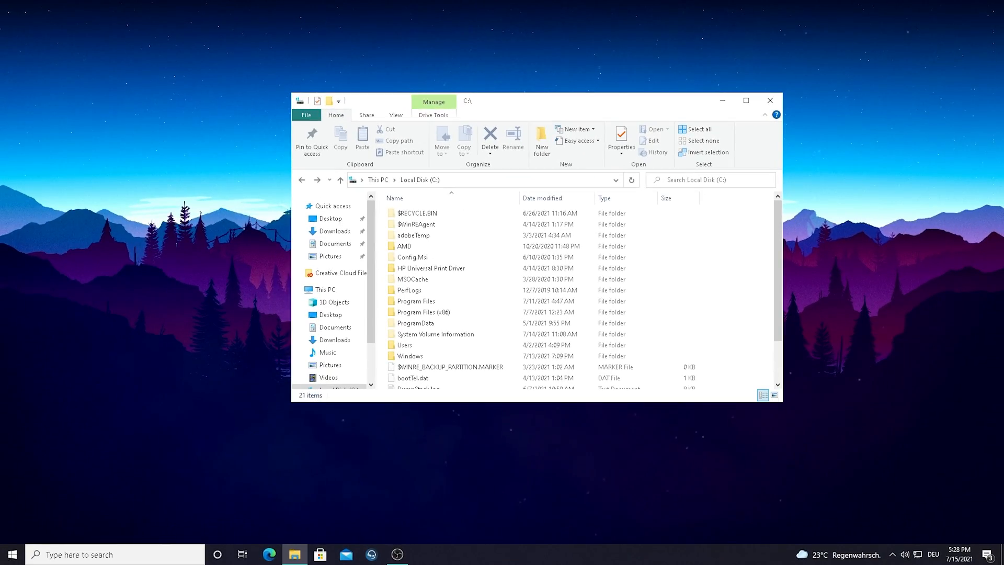
# Browse from Program Files into Fortnite's Binaries\Win64 folder and open FortniteClient-Win64-Shipping.exe properties.
pyautogui.click(416, 302)
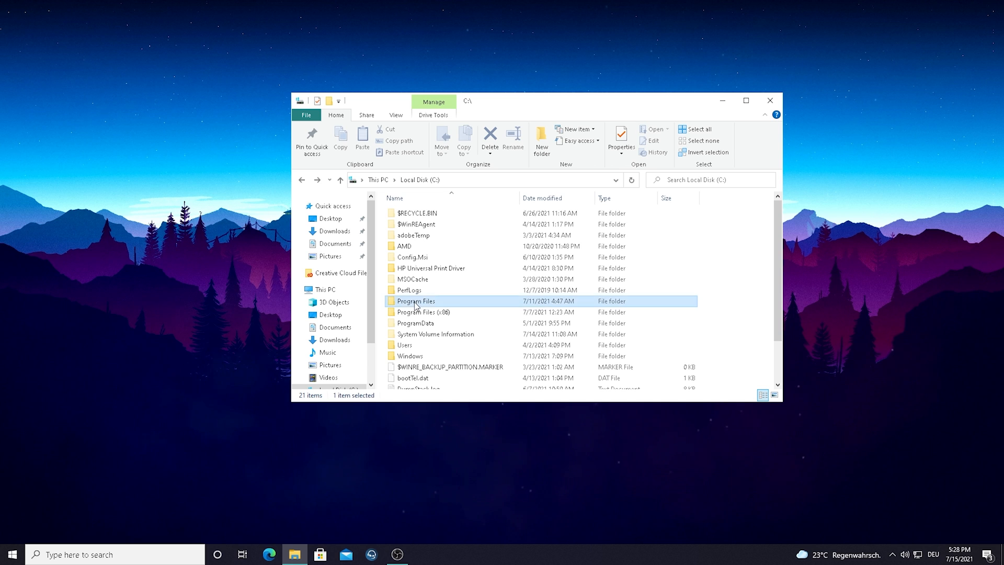
pyautogui.doubleClick(414, 301)
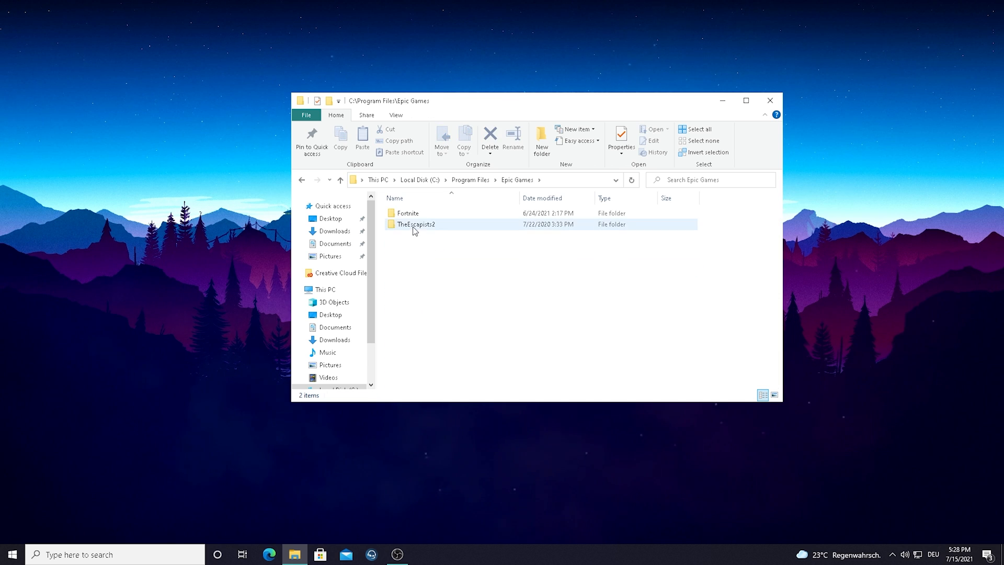
pyautogui.doubleClick(407, 213)
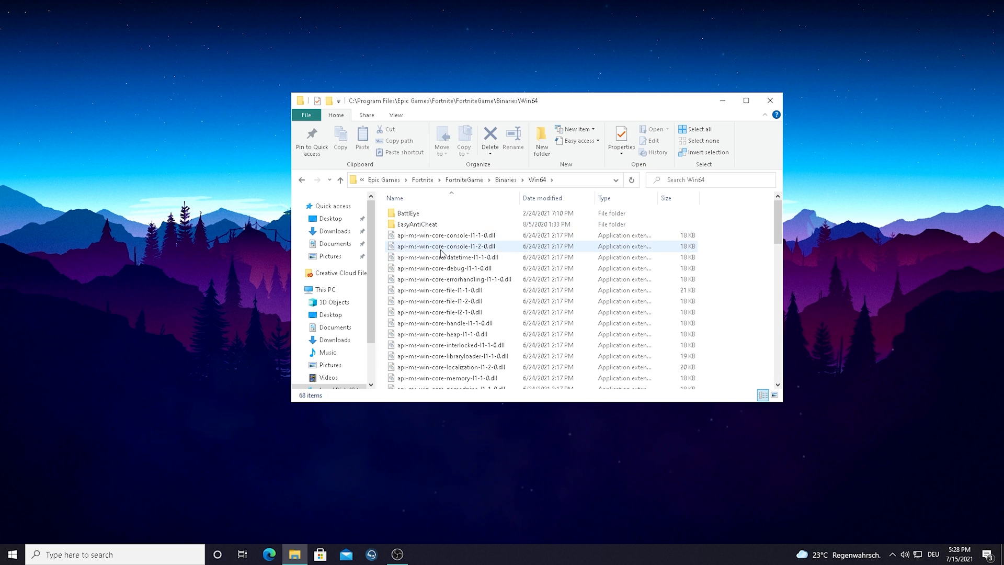
pyautogui.scroll(-3)
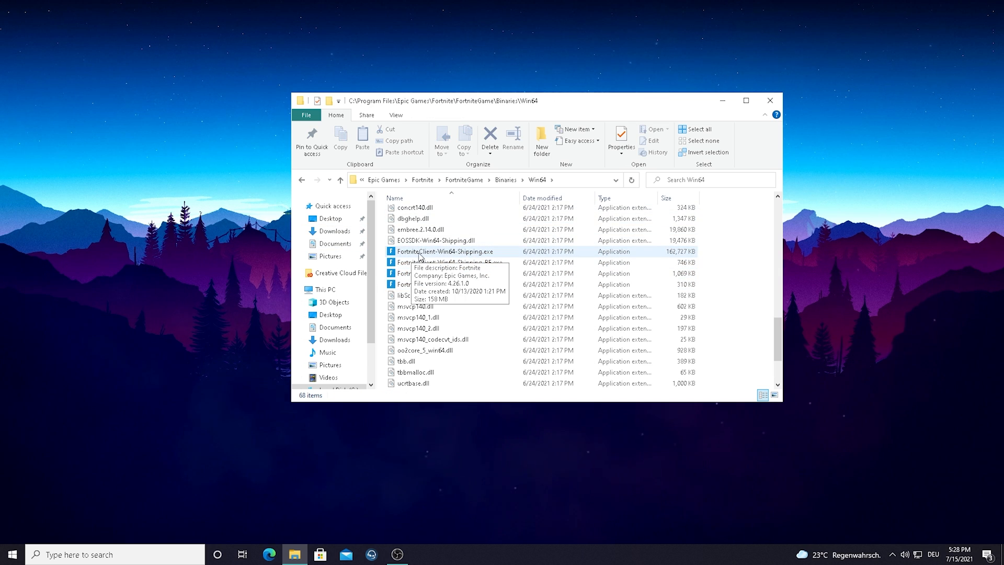
pyautogui.moveTo(439, 273)
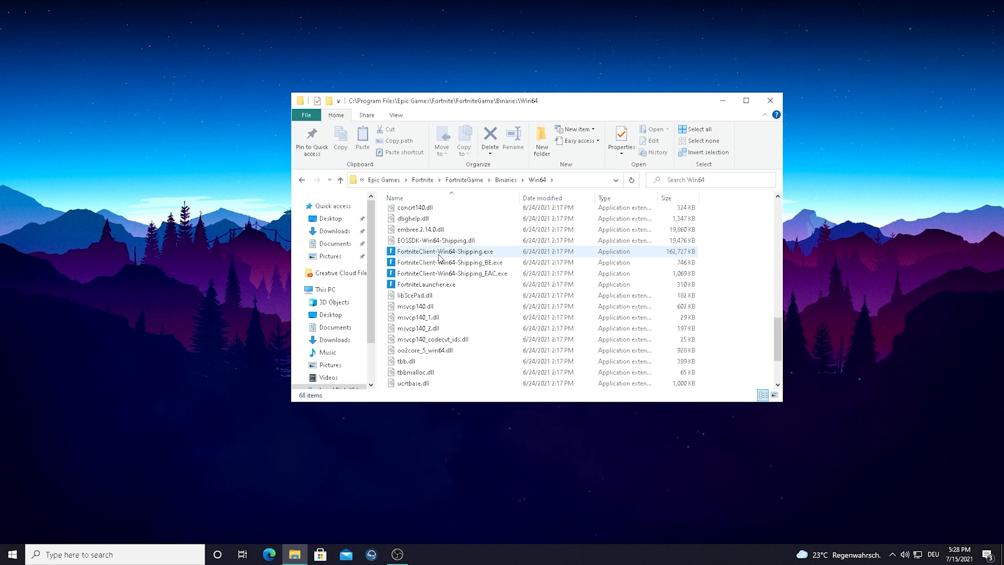
pyautogui.click(619, 137)
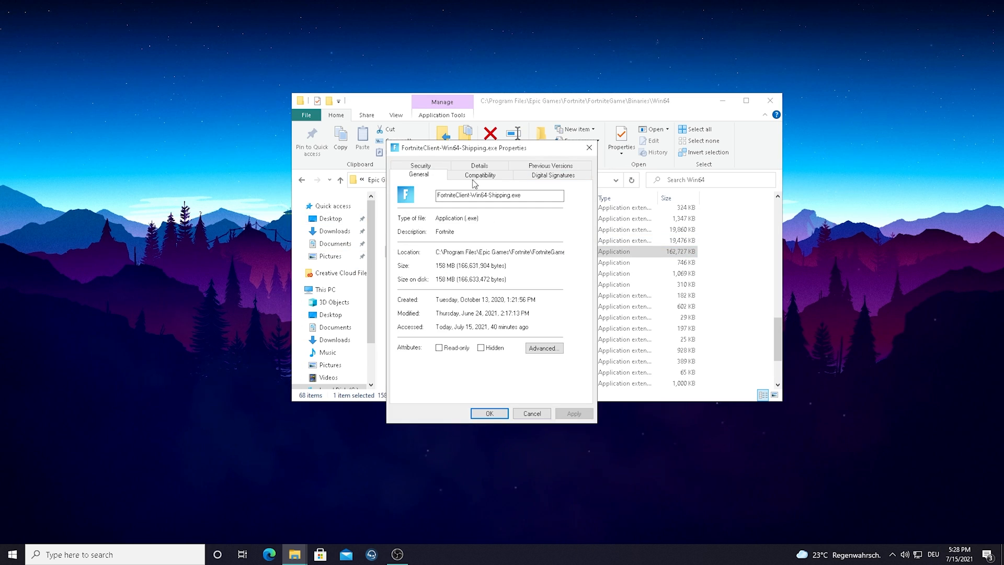
# Disable fullscreen optimizations and override high DPI scaling for FortniteClient-Win64-Shipping.exe.
pyautogui.click(479, 174)
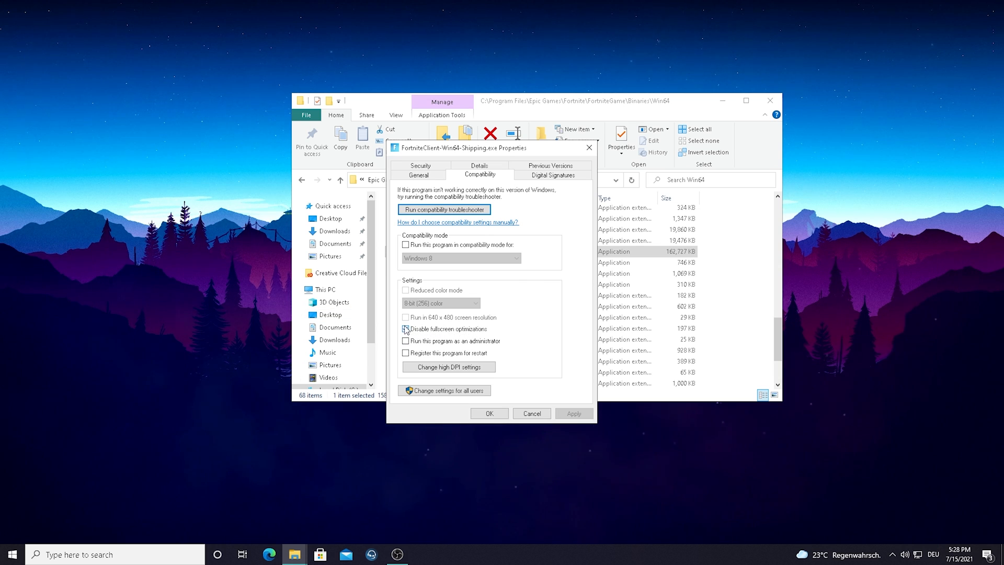
pyautogui.click(405, 328)
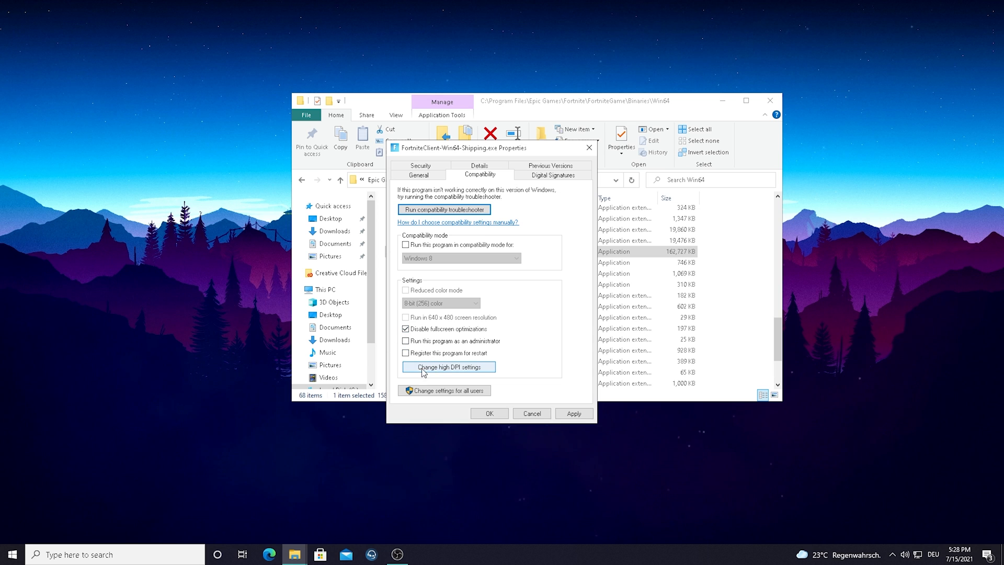
pyautogui.click(448, 366)
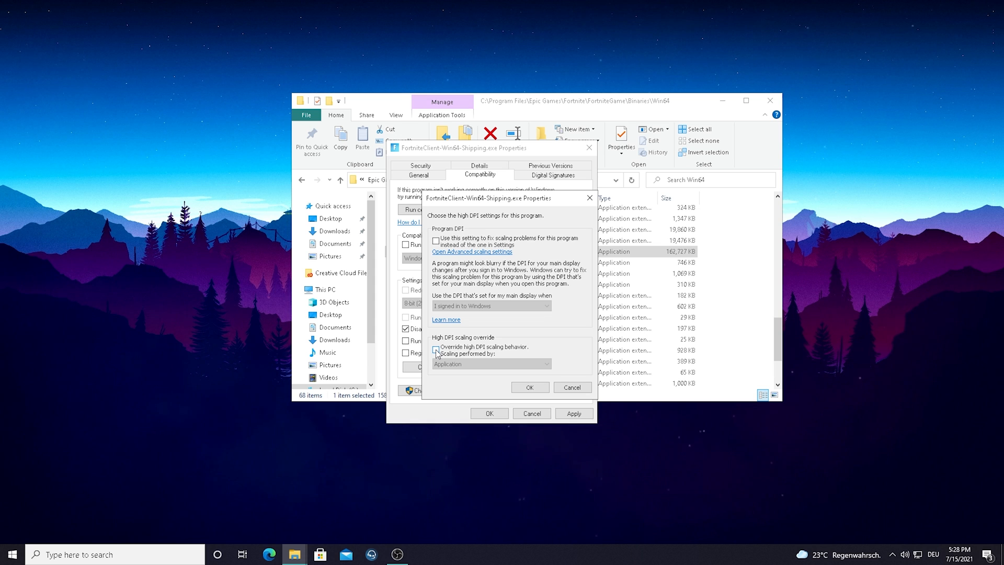
pyautogui.click(436, 349)
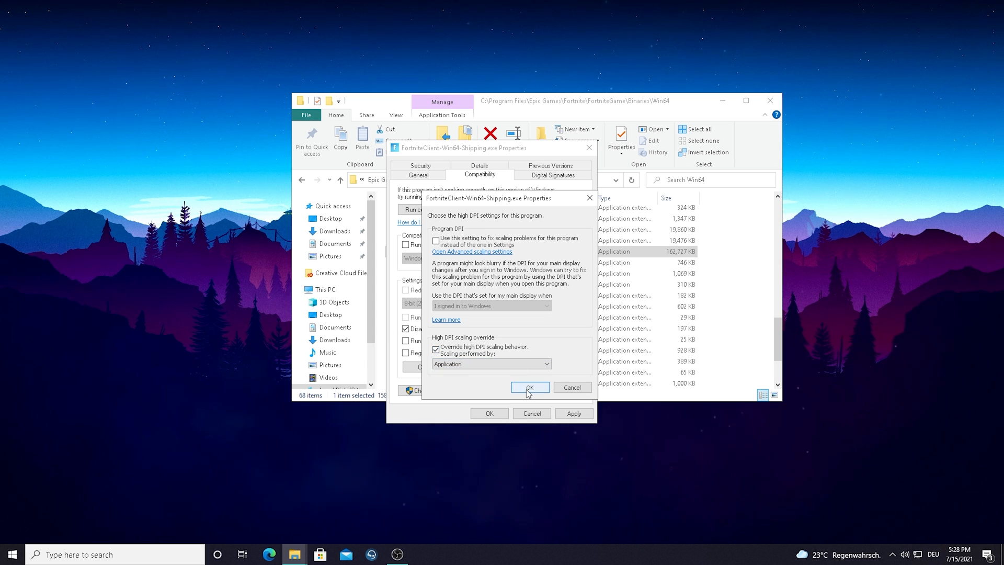
pyautogui.click(528, 388)
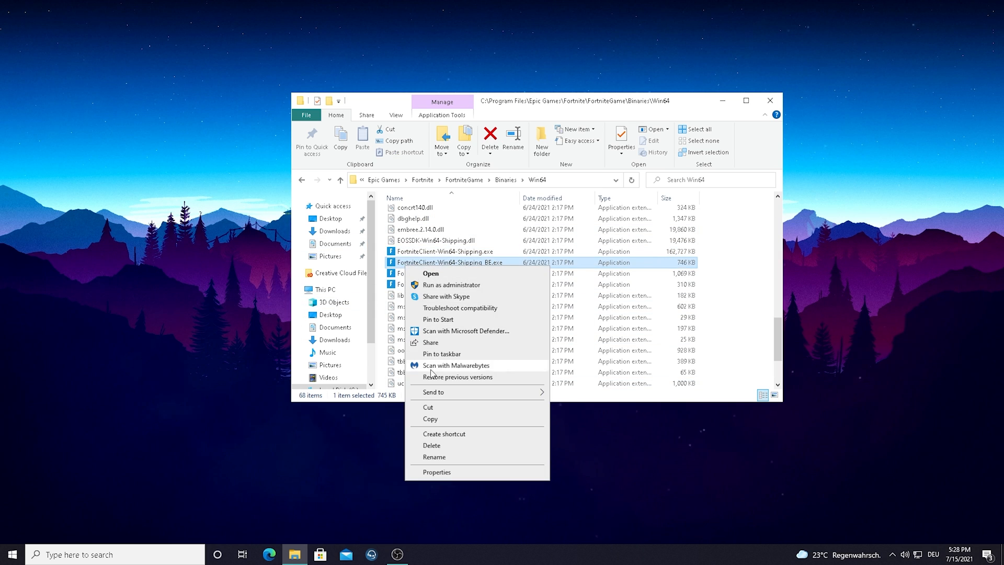
# Disable fullscreen optimizations for FortniteClient-Win64-Shipping_BE.exe and _EAC.exe.
pyautogui.click(435, 472)
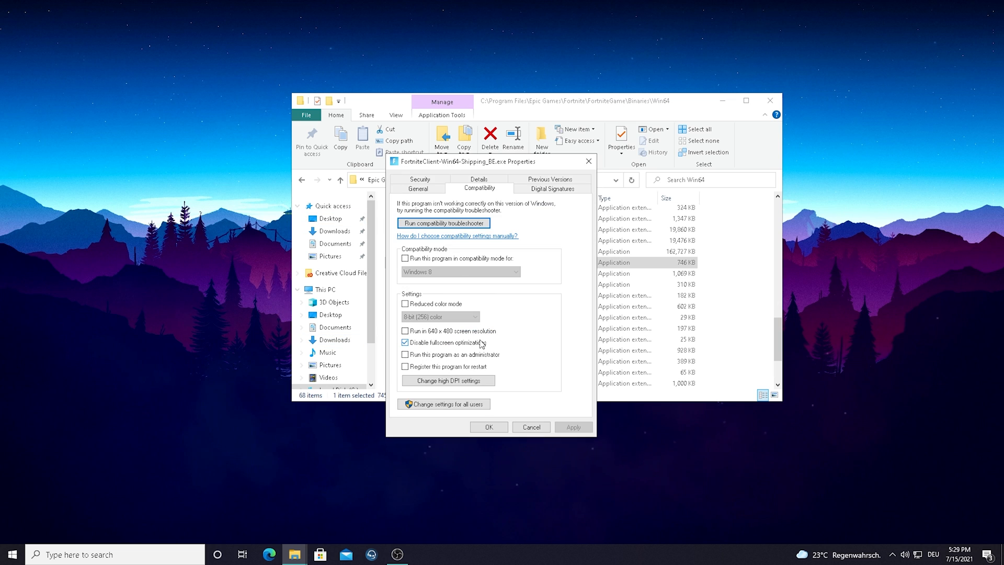
pyautogui.click(448, 380)
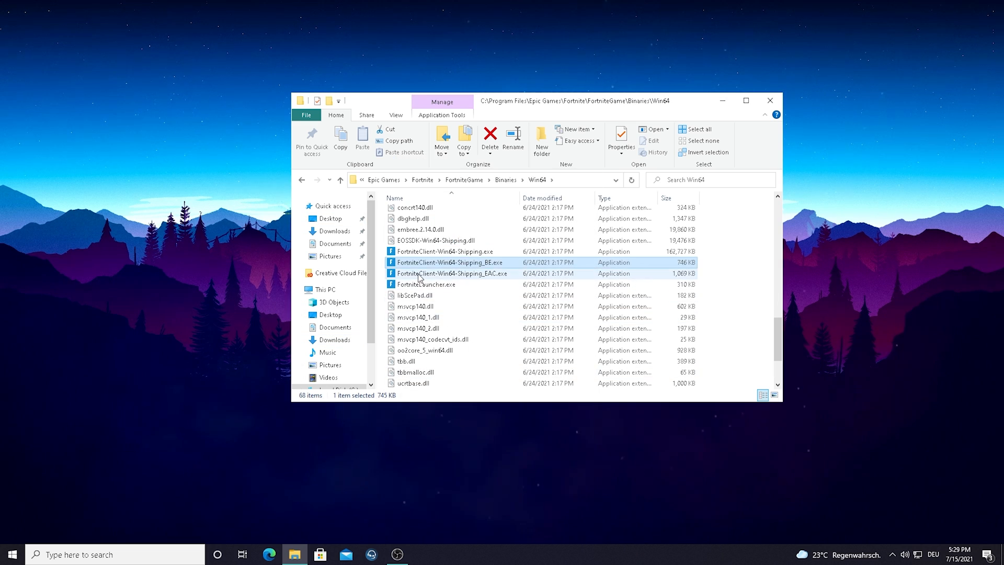
pyautogui.click(620, 139)
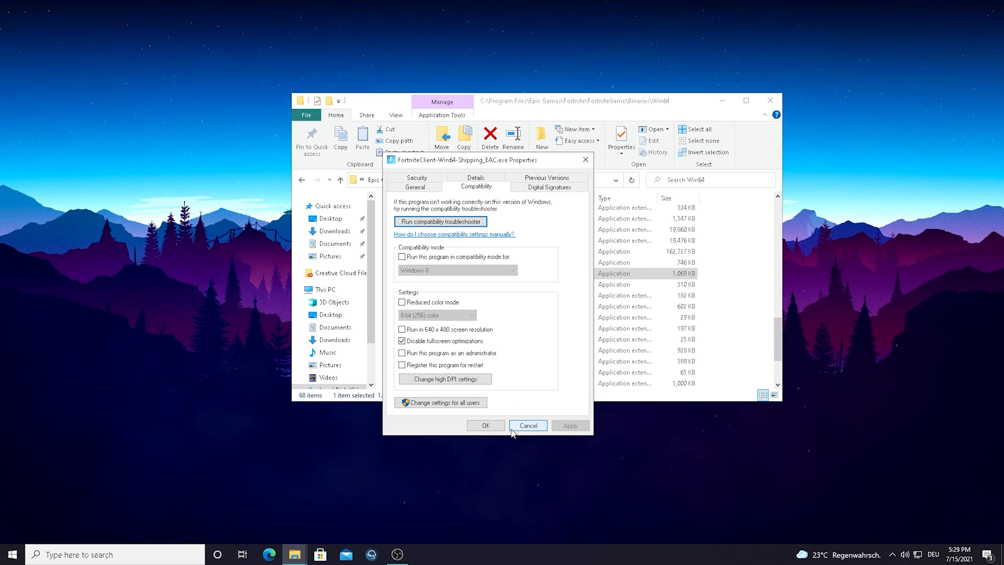
pyautogui.click(528, 425)
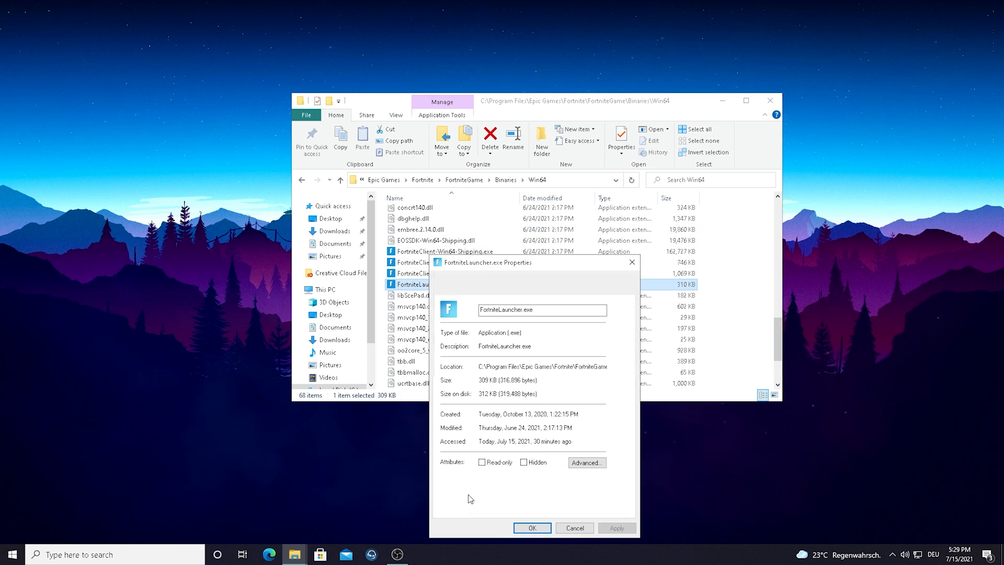
# Disable fullscreen optimizations and override high DPI scaling for FortniteLauncher.exe.
pyautogui.click(462, 177)
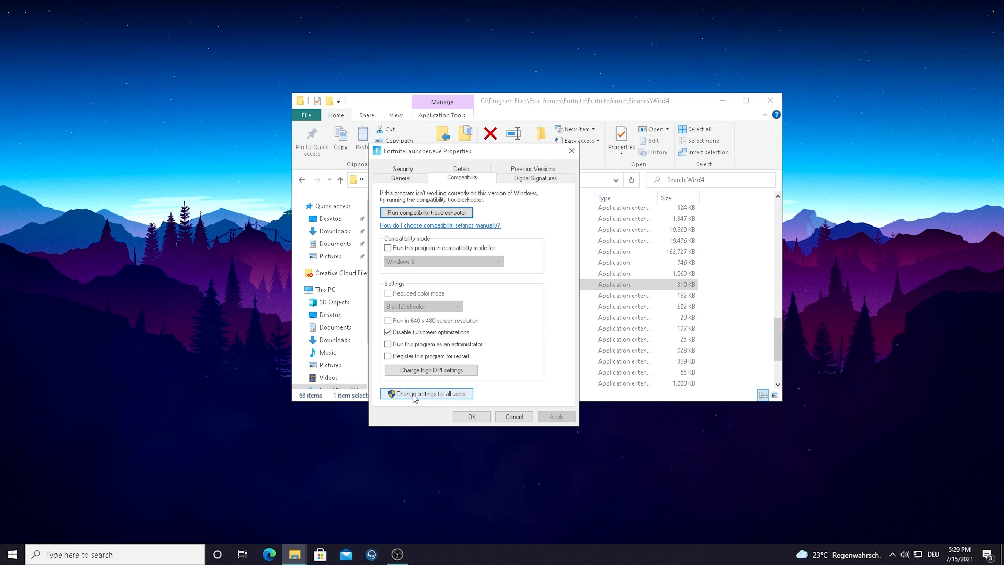
pyautogui.click(430, 370)
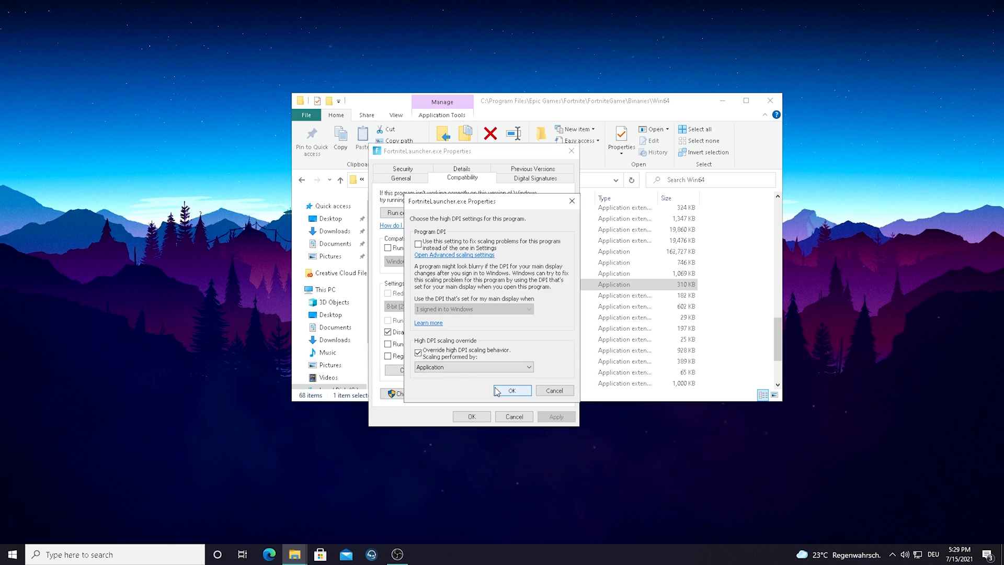
pyautogui.click(511, 390)
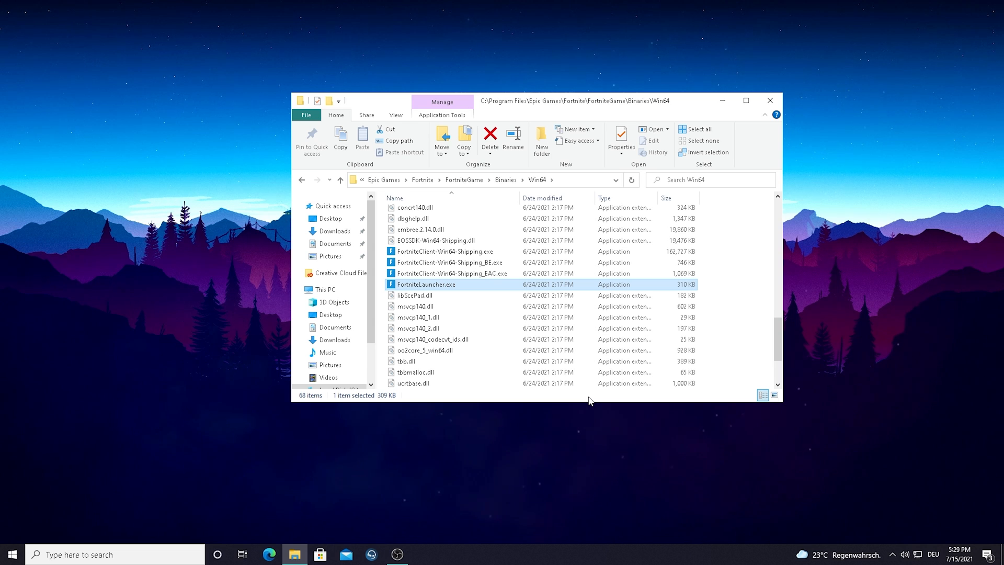
pyautogui.click(770, 100)
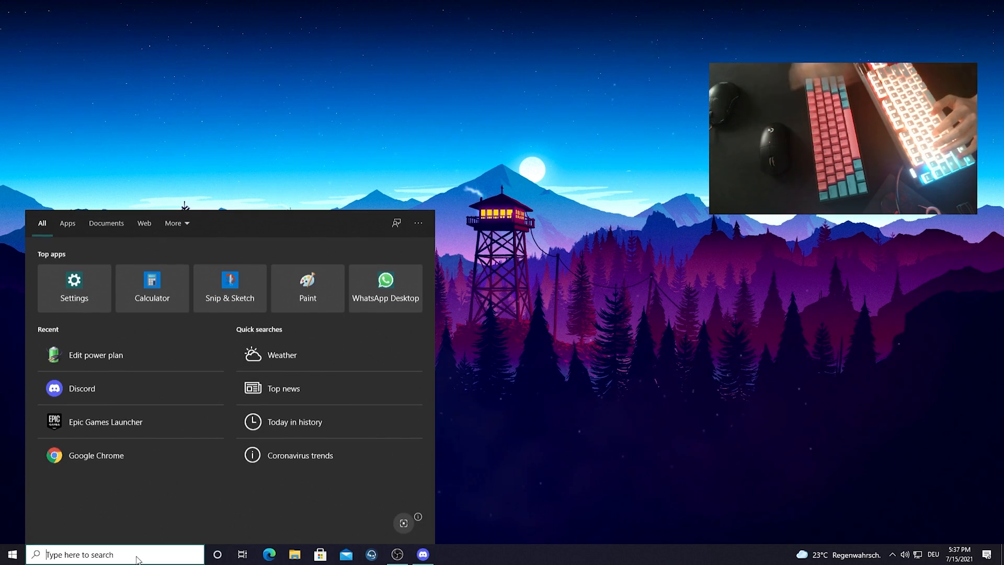
# Search 'power' and reach the Ultimate Performance plan's advanced power settings via Edit power plan.
pyautogui.write('power')
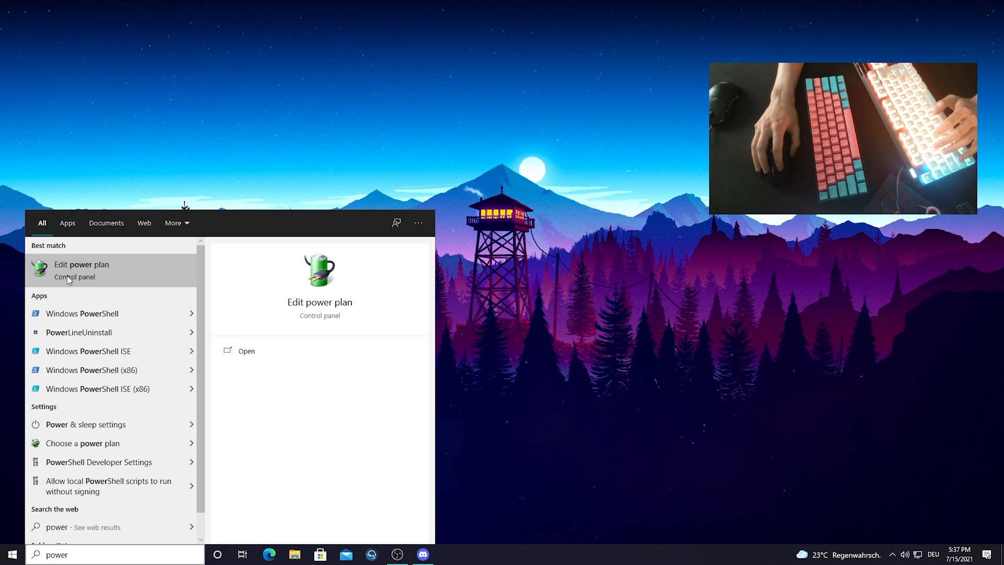
pyautogui.click(82, 264)
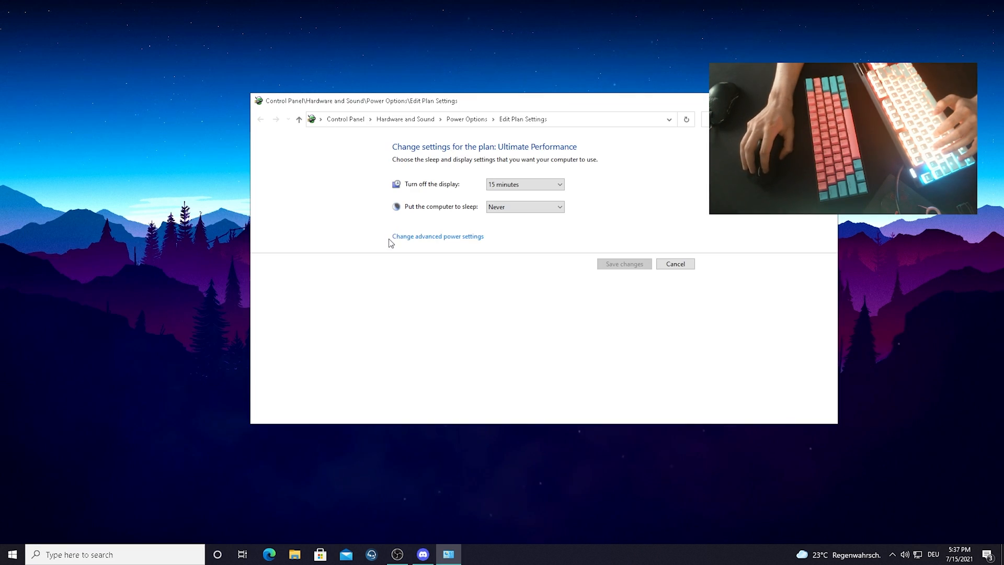
pyautogui.click(437, 236)
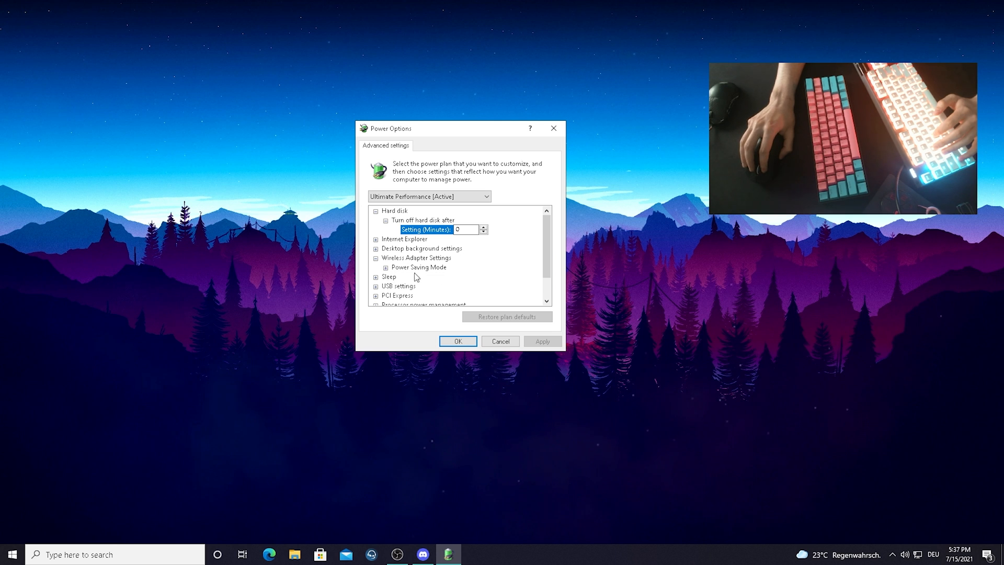
# Set Wireless Adapter Power Saving Mode to Maximum Performance and apply with OK.
pyautogui.click(385, 268)
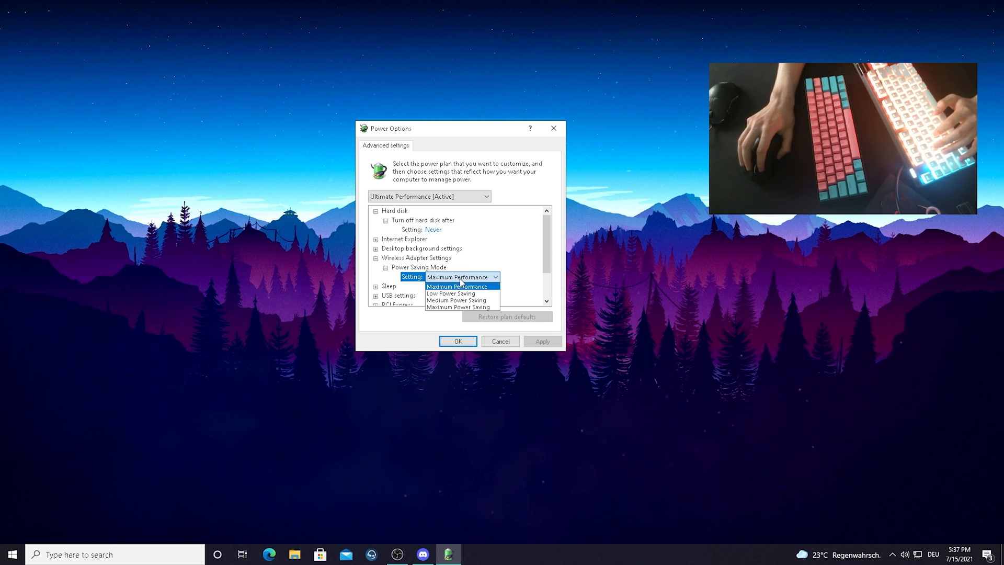
pyautogui.moveTo(450, 294)
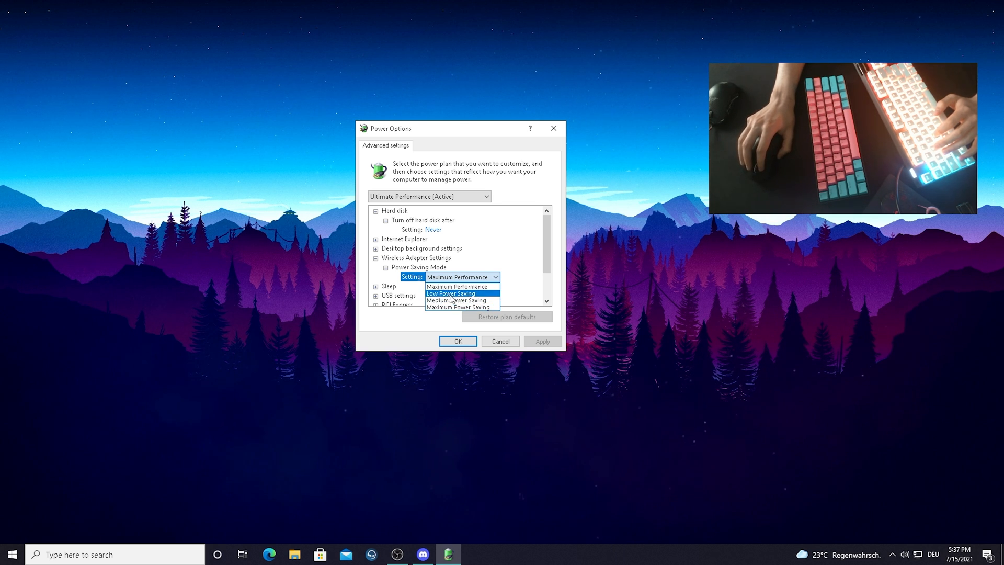
pyautogui.click(453, 286)
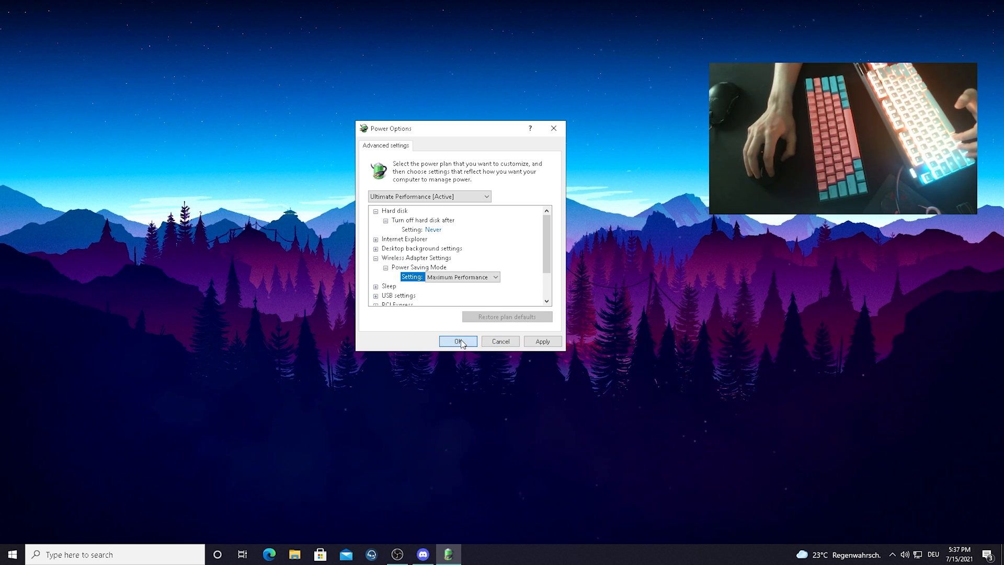
pyautogui.click(458, 340)
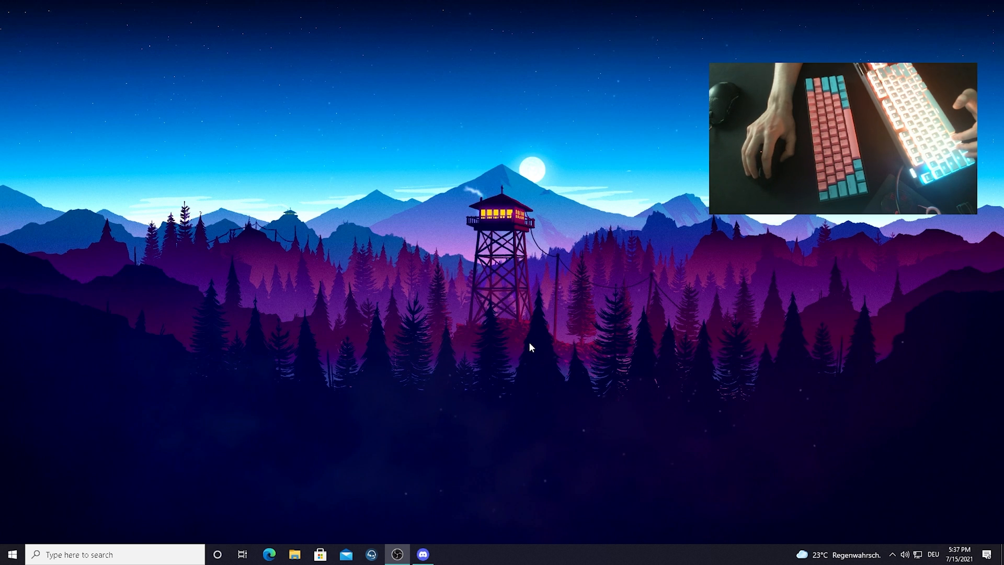